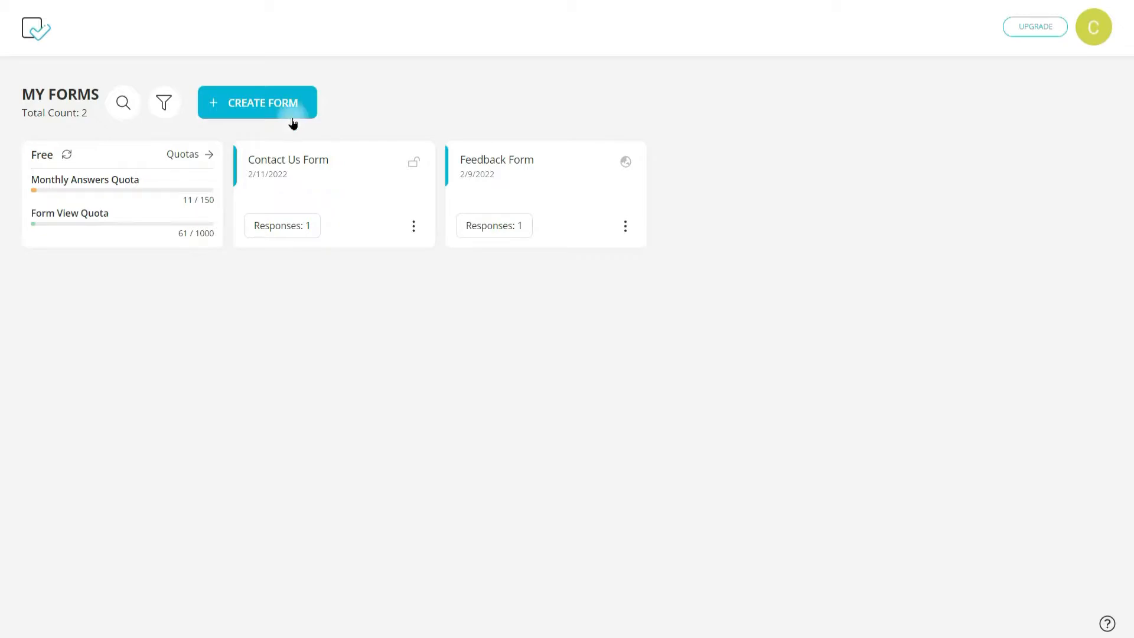
# Create a new list-view form titled 'Employee Feedback Survey'
pyautogui.click(257, 102)
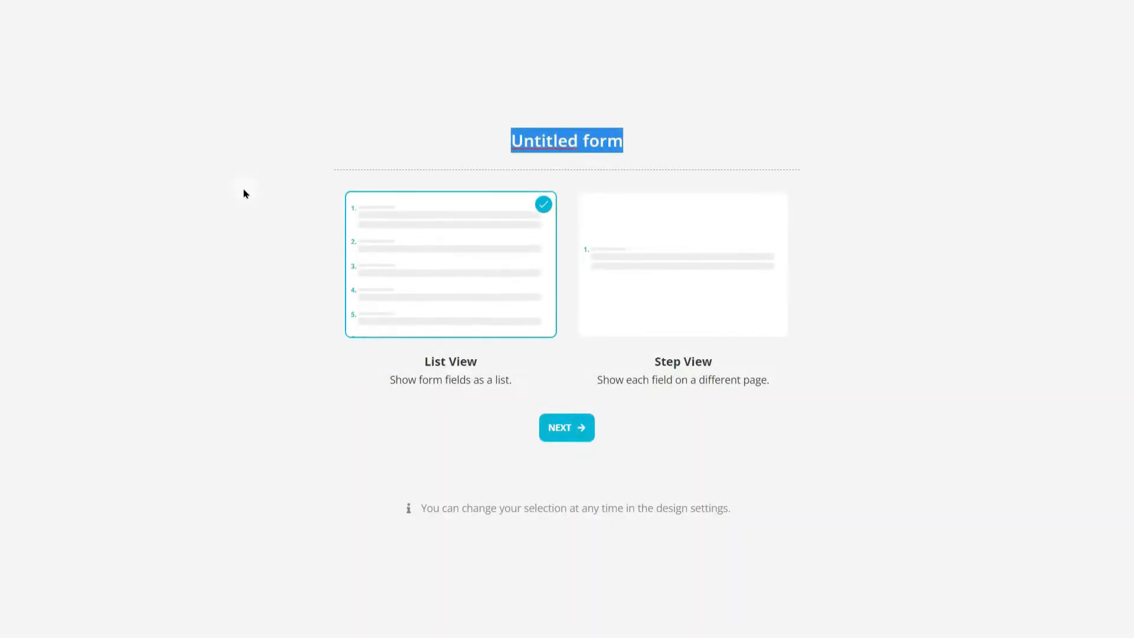
pyautogui.write('Employee Feedback Survey')
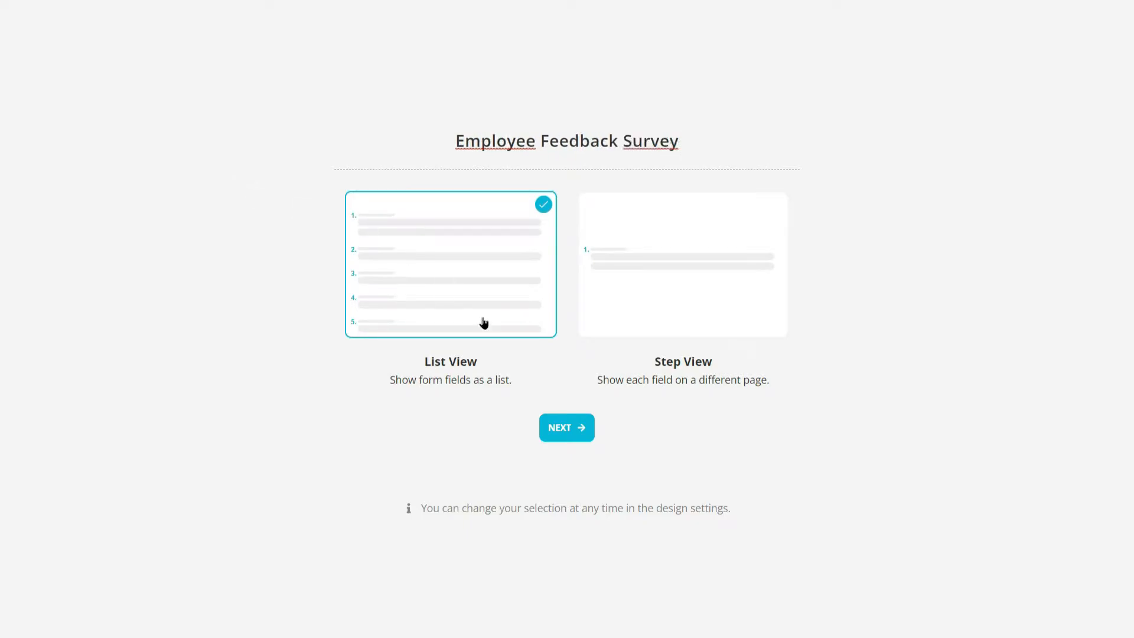
pyautogui.click(566, 426)
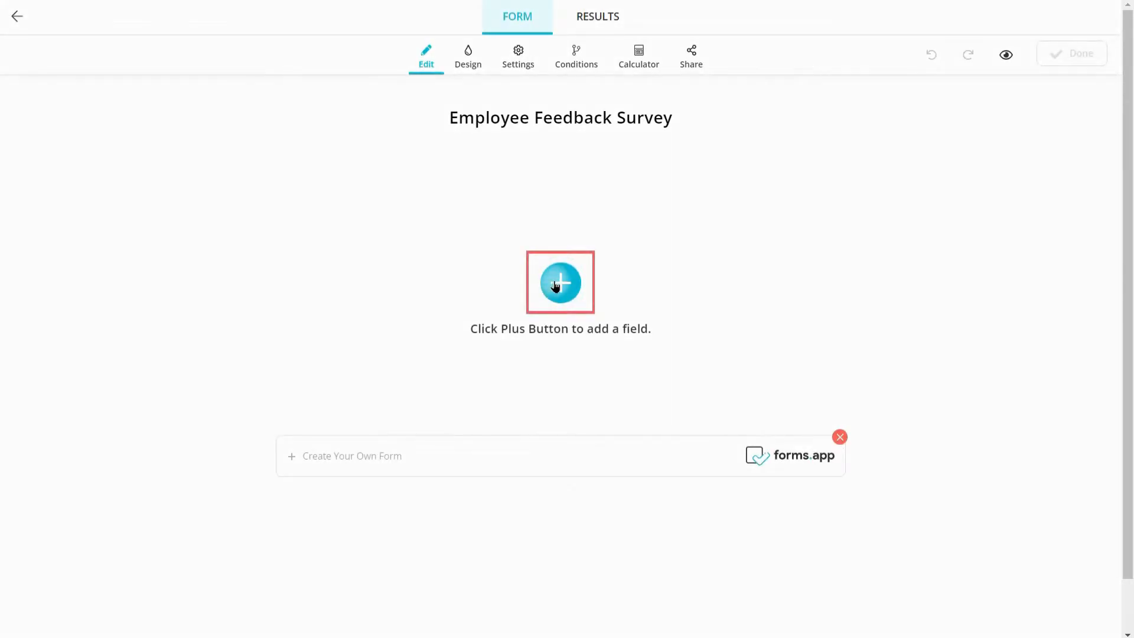
# Add a required Short Text question 'What team are you on?'
pyautogui.click(559, 282)
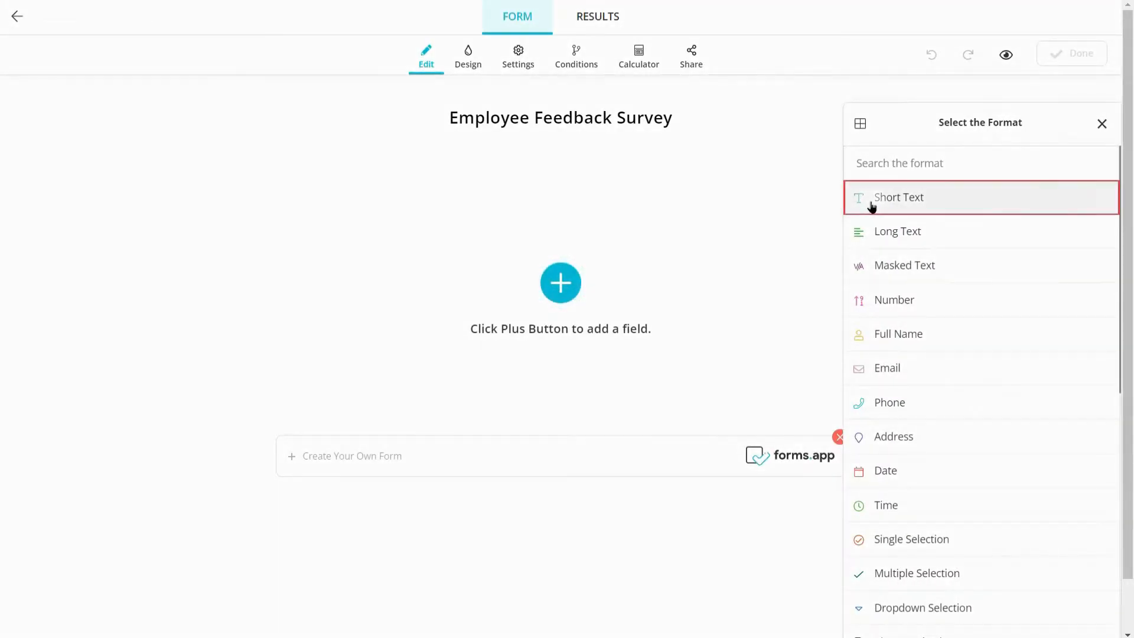
pyautogui.click(898, 196)
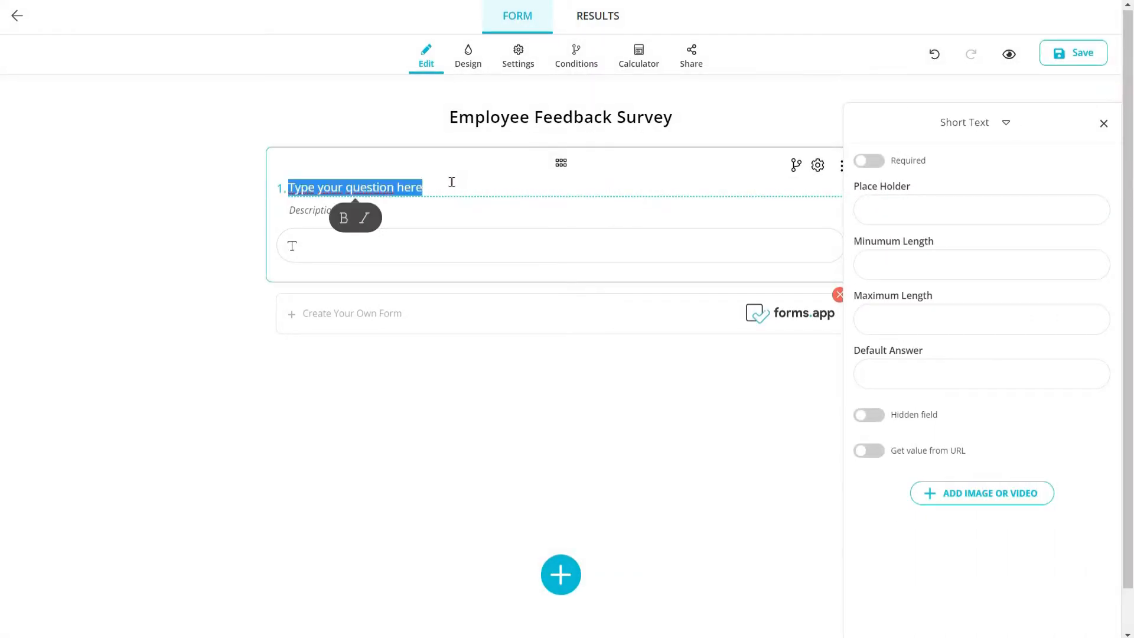
pyautogui.write('What team are you on?')
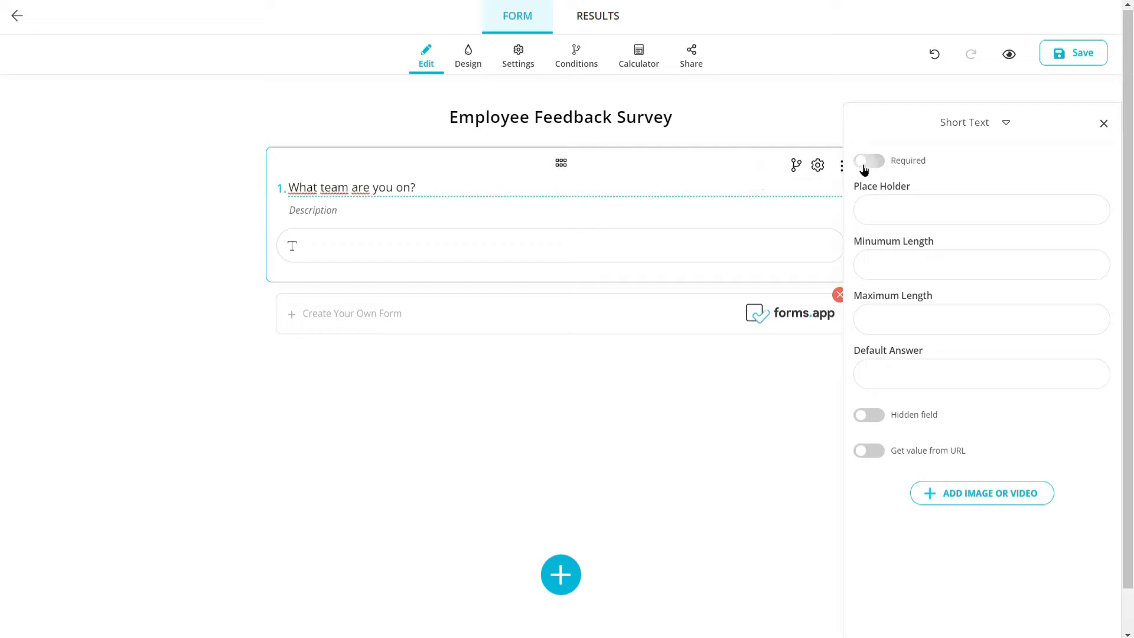
pyautogui.click(867, 160)
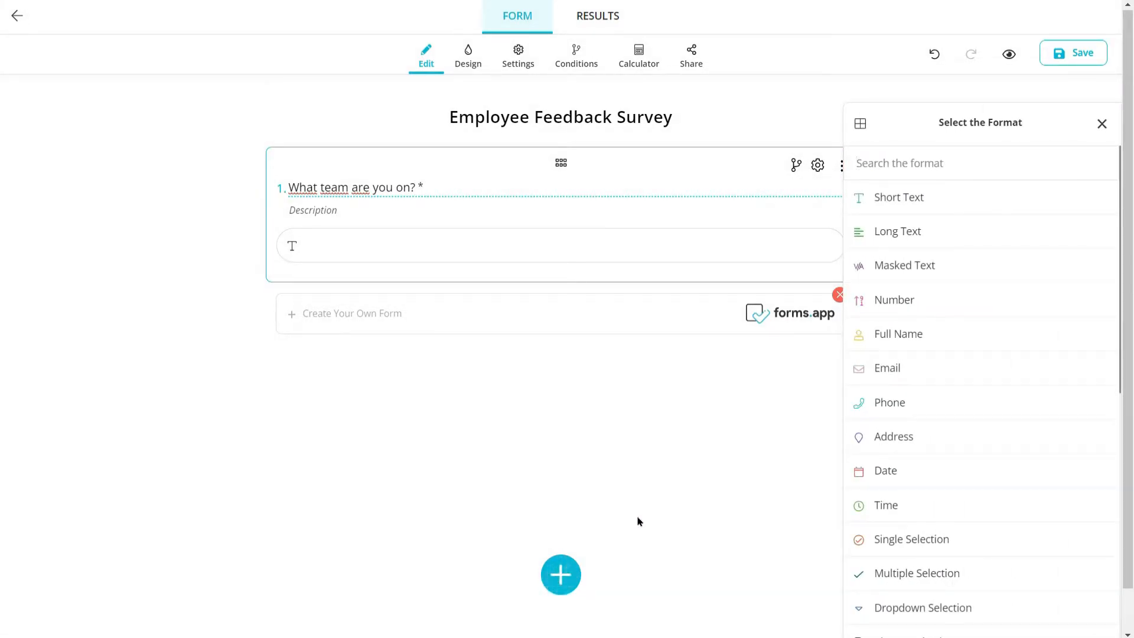
# Add a required Number question 'Your department code' limited to positive numbers
pyautogui.click(894, 299)
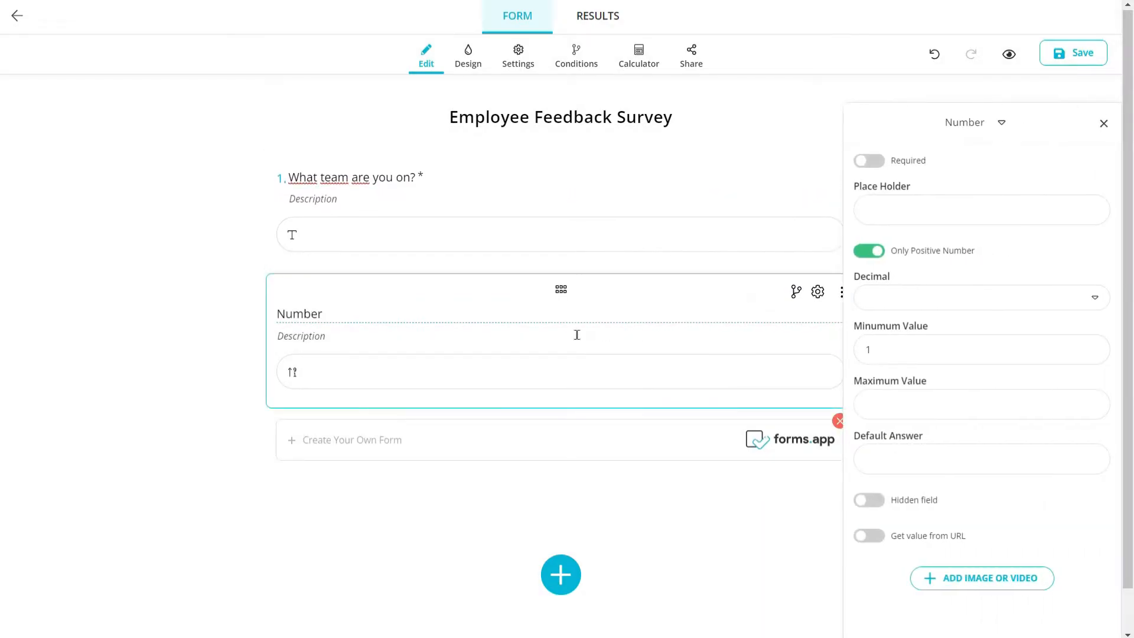
pyautogui.write('Your depar')
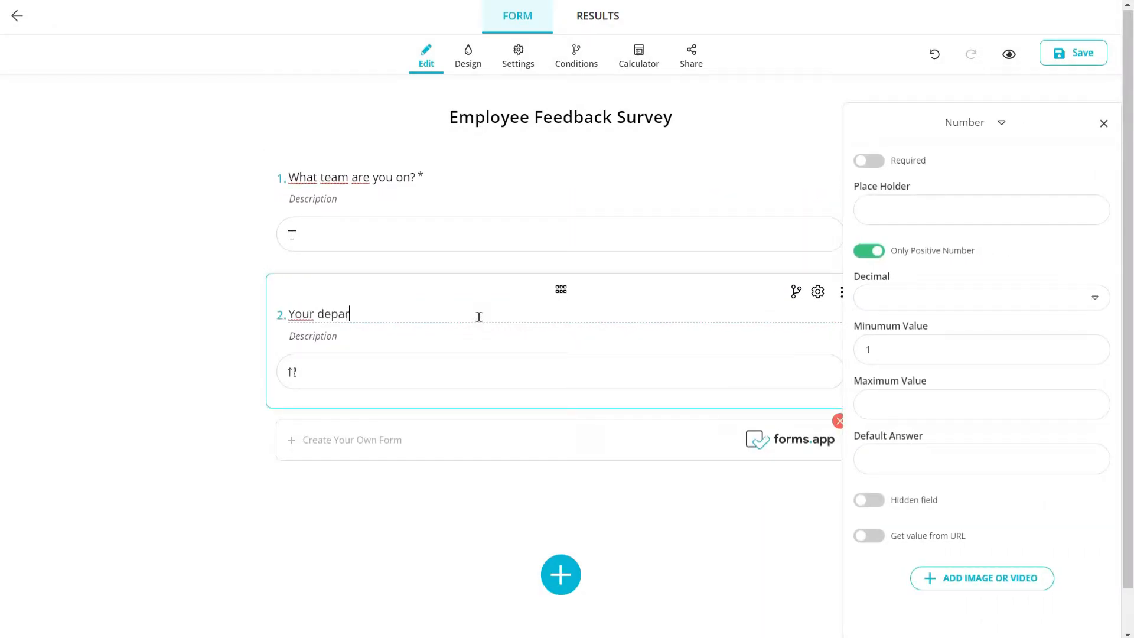
pyautogui.write('tment code')
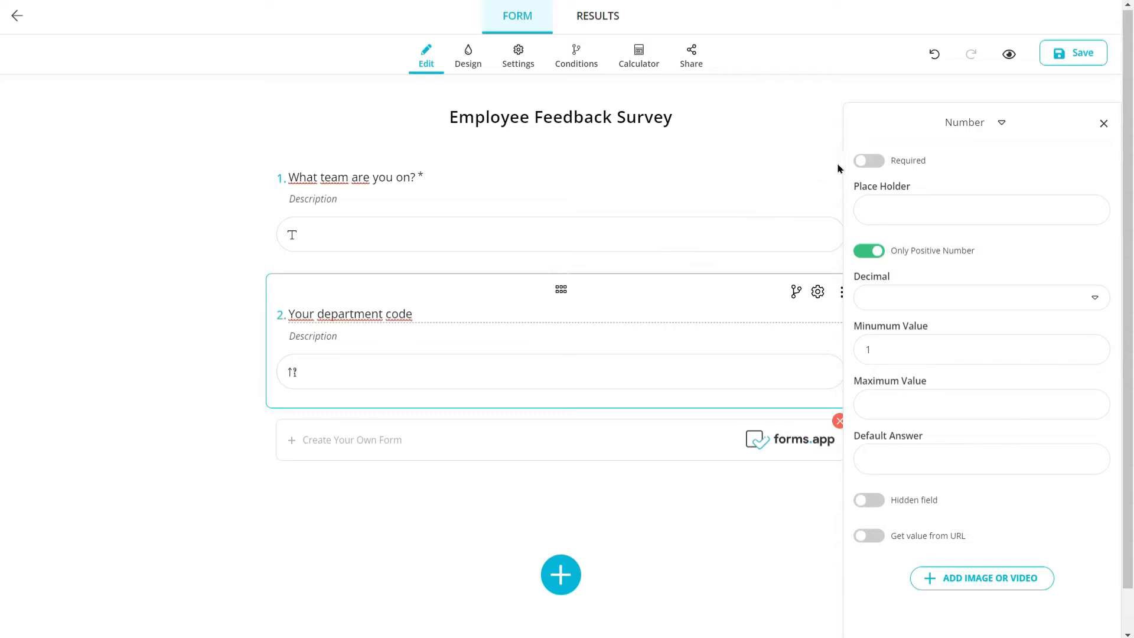
pyautogui.click(869, 161)
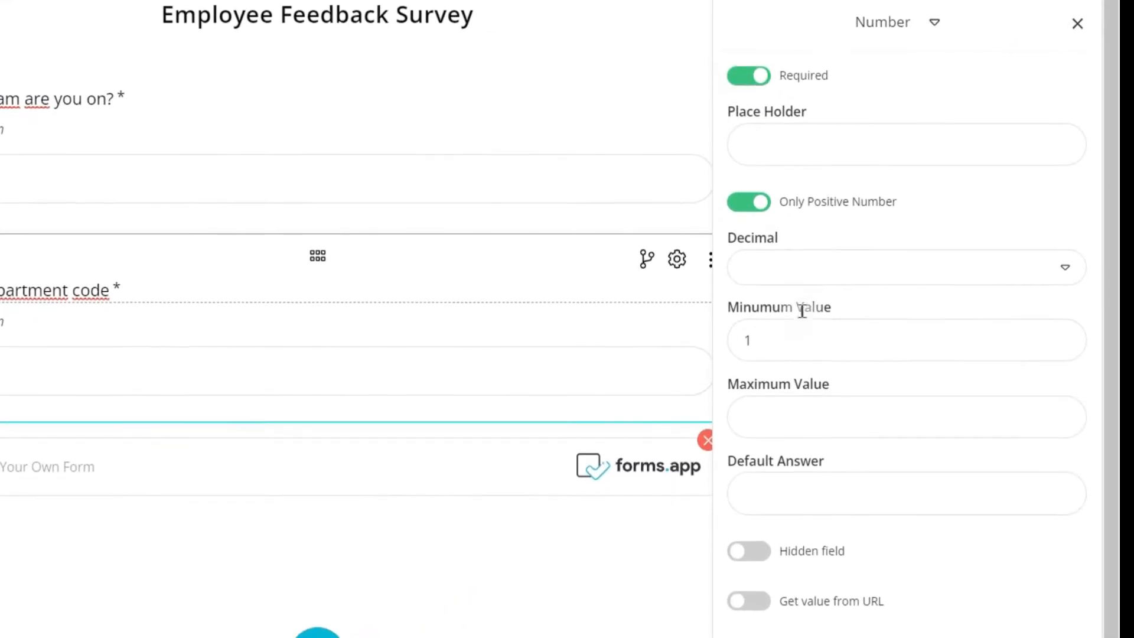
pyautogui.write('10')
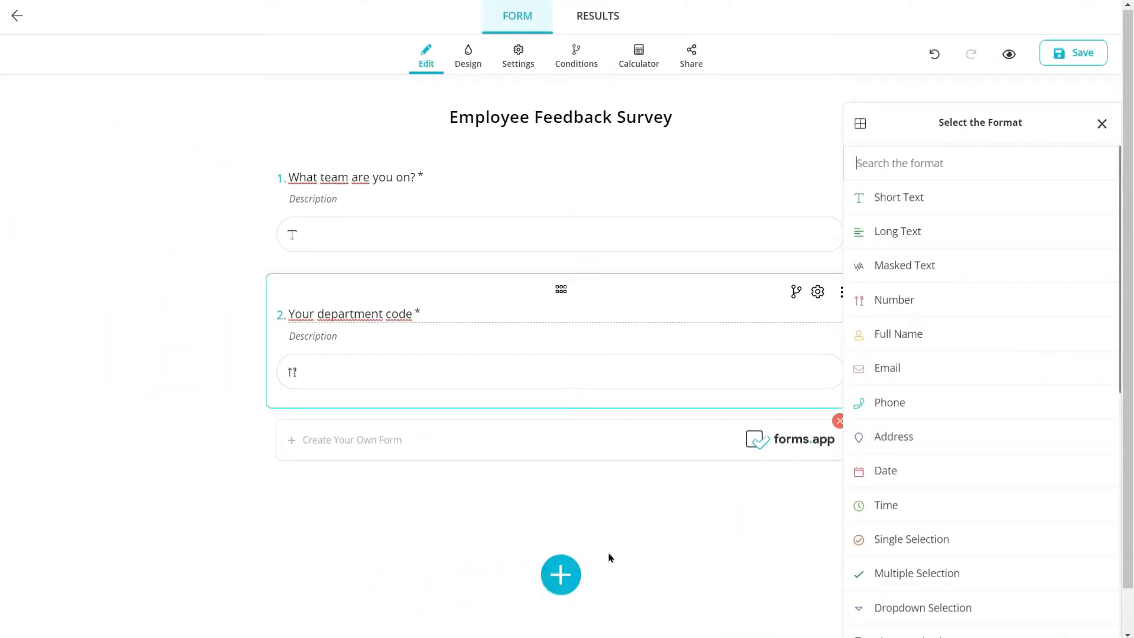
# Add a Date question in DD.MM.YYYY format with a 12-hour AM/PM time field
pyautogui.click(885, 470)
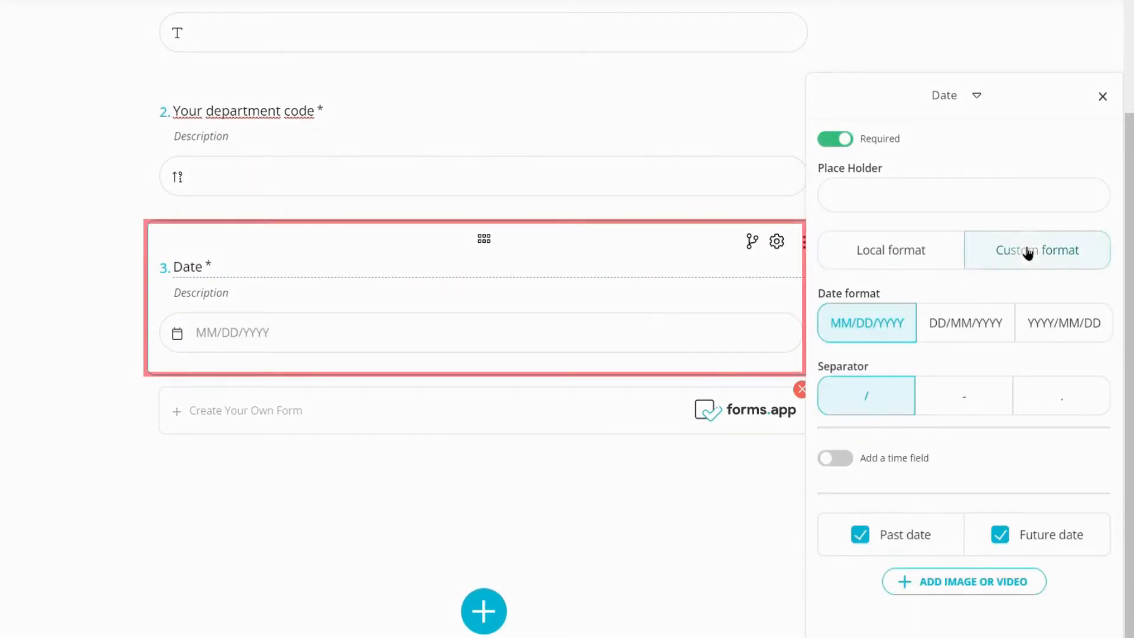
pyautogui.click(964, 323)
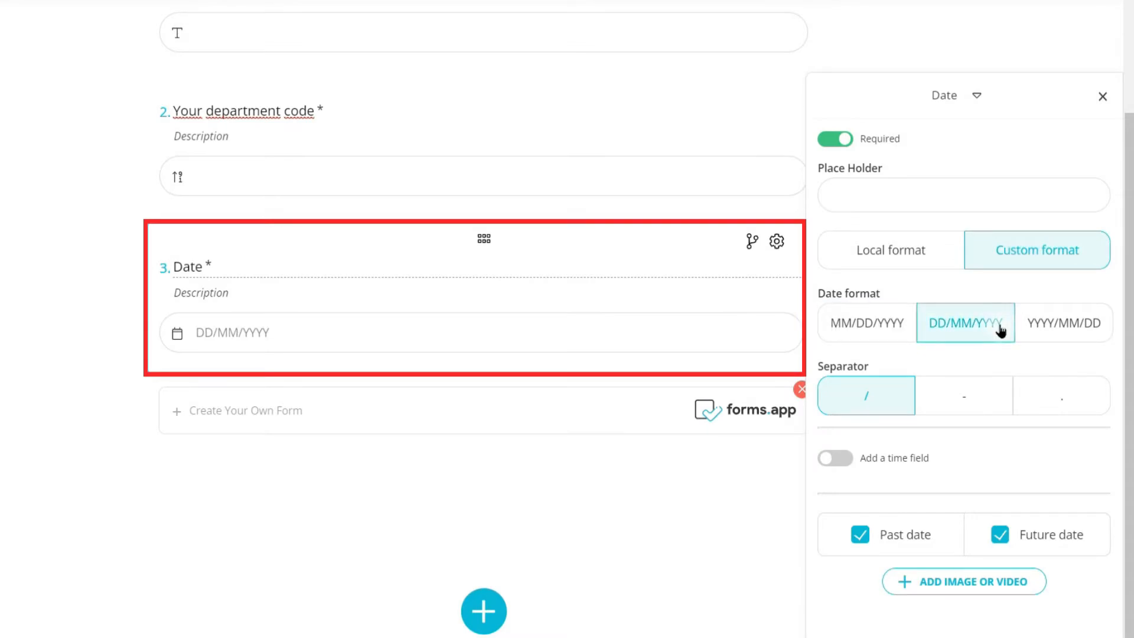
pyautogui.click(1061, 396)
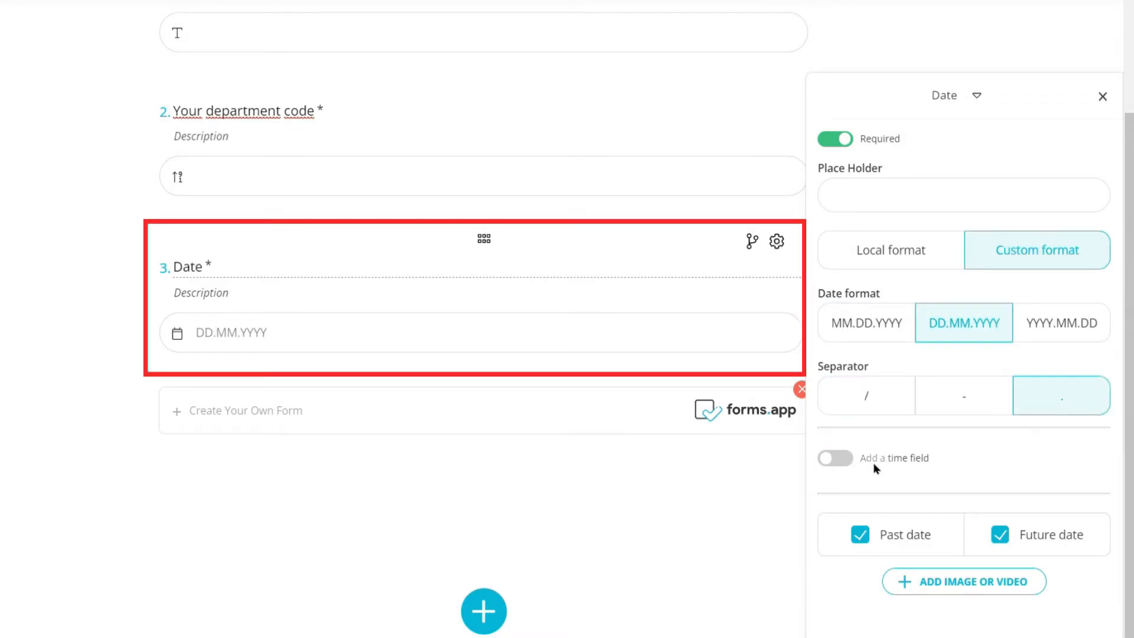
pyautogui.click(834, 458)
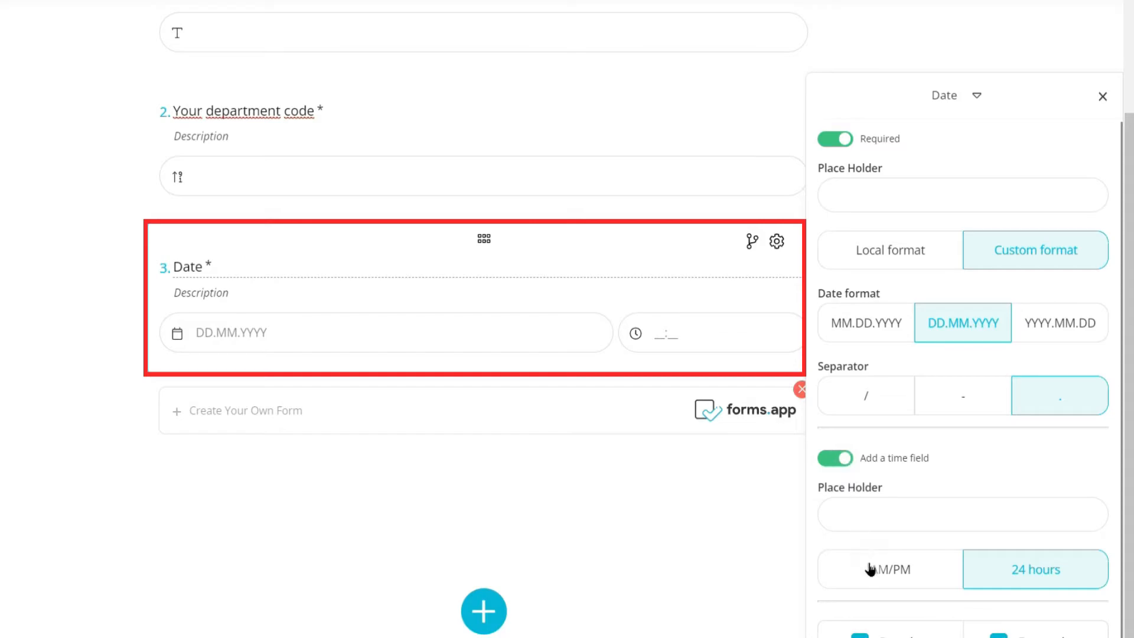
pyautogui.click(889, 569)
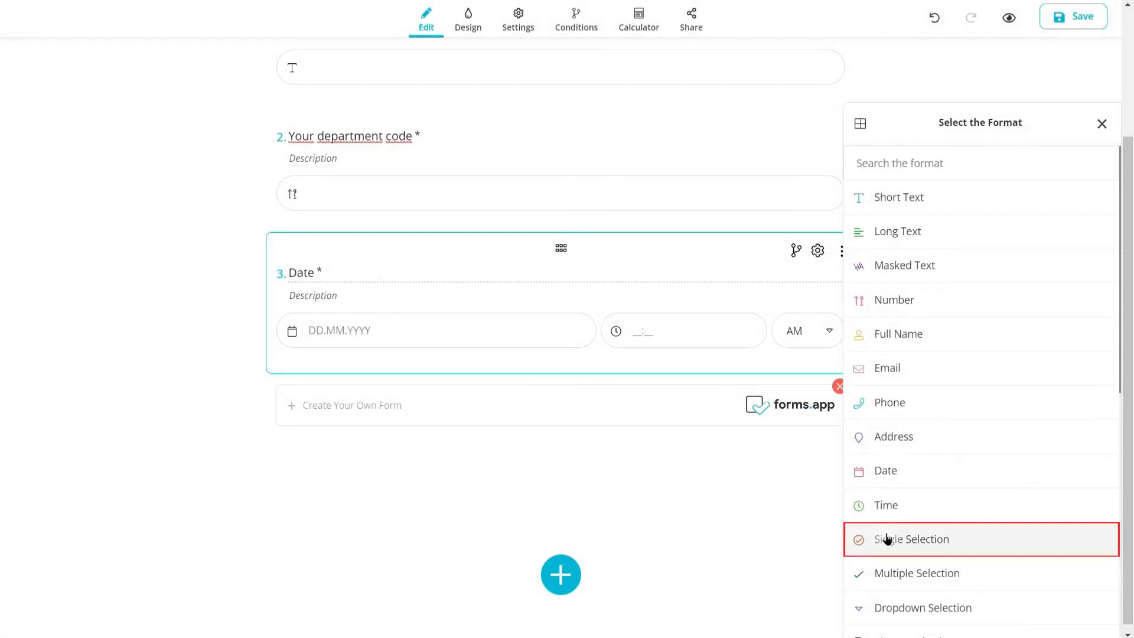
# Add a Single Selection question 'Do you feel valued at work?' with options Yes and No
pyautogui.click(911, 539)
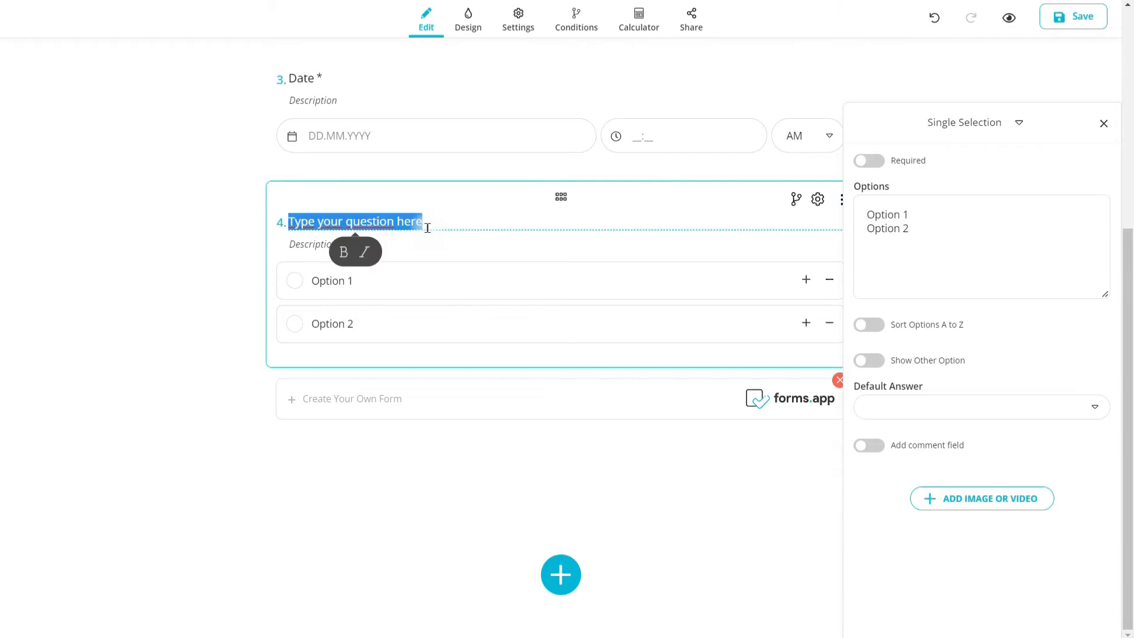
pyautogui.write('Do you feel va')
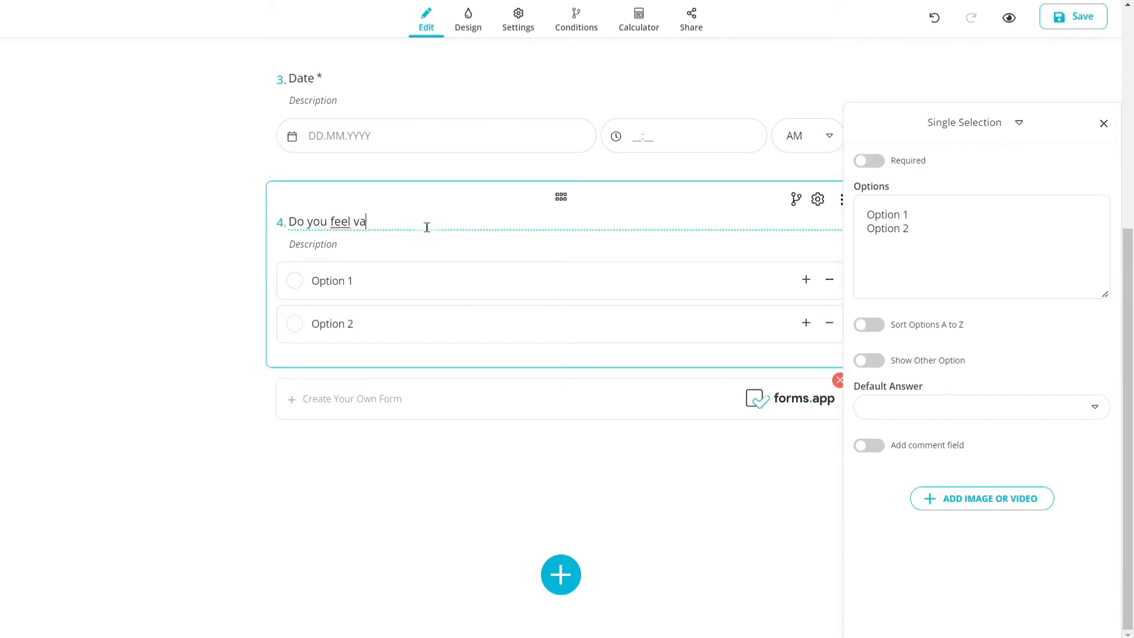
pyautogui.write('lued at work?')
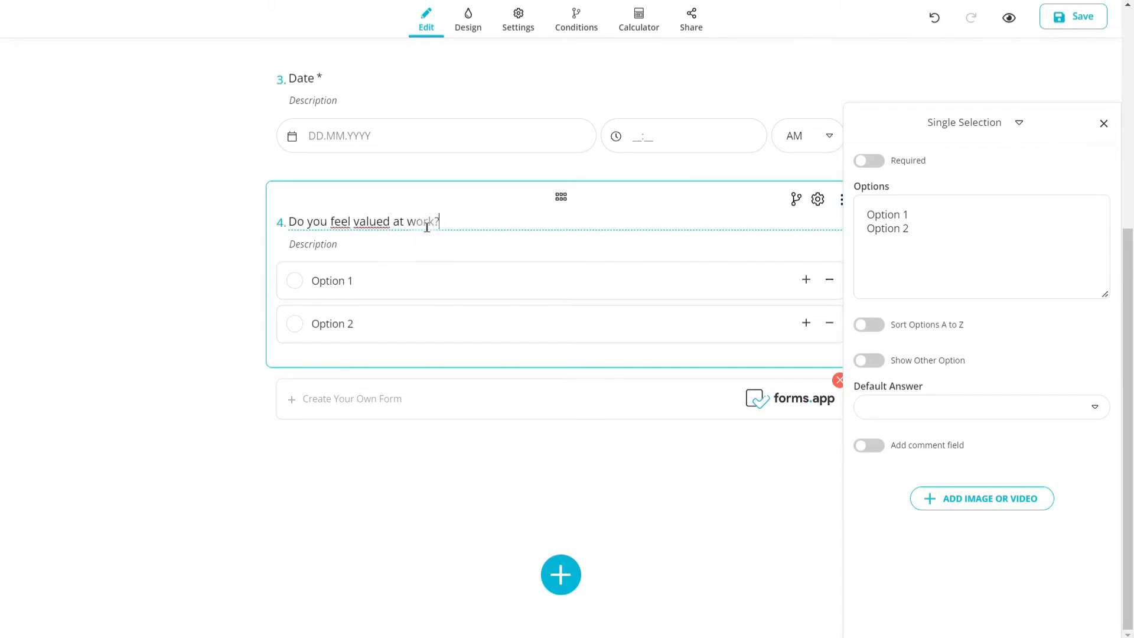
pyautogui.write('Yes')
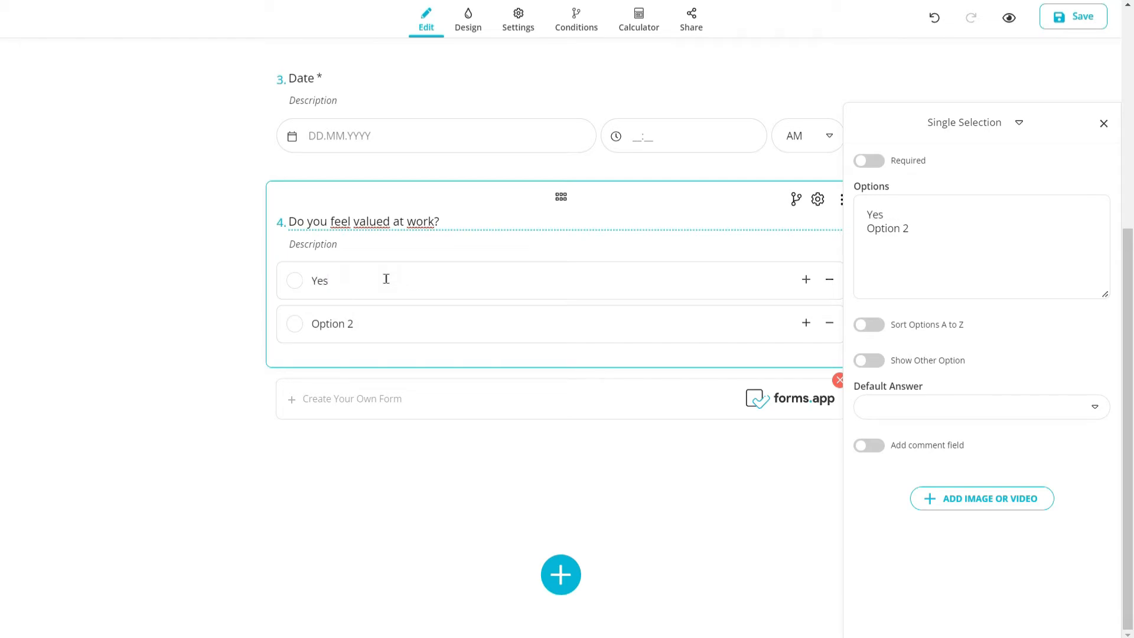
pyautogui.write('No')
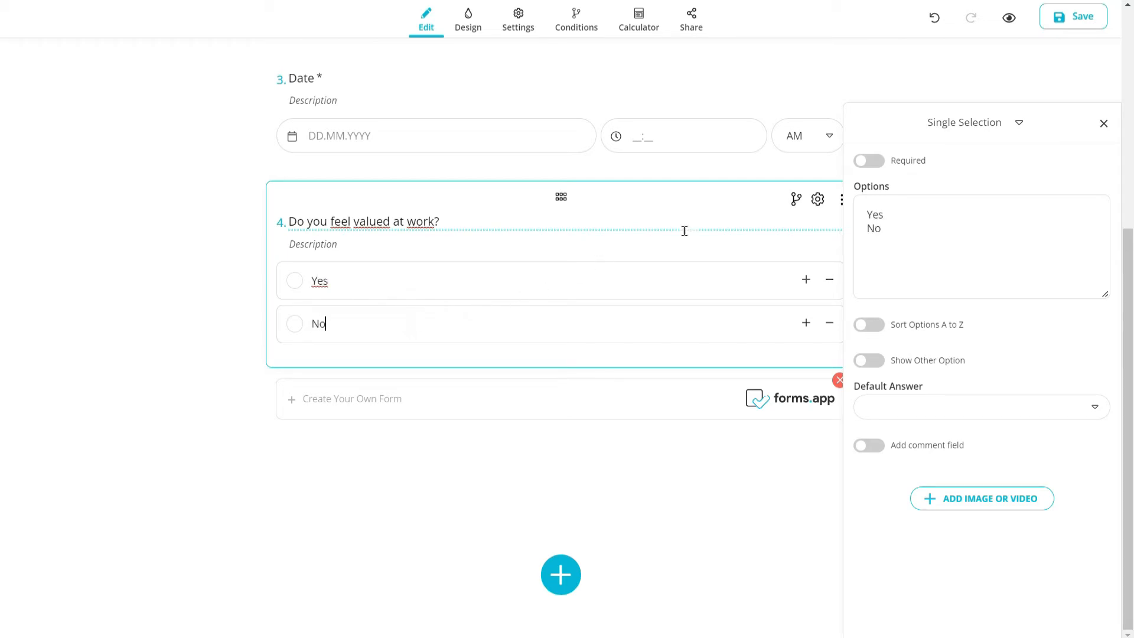
# Make the valued-at-work question required, keep Yes before No, and close its settings
pyautogui.click(868, 161)
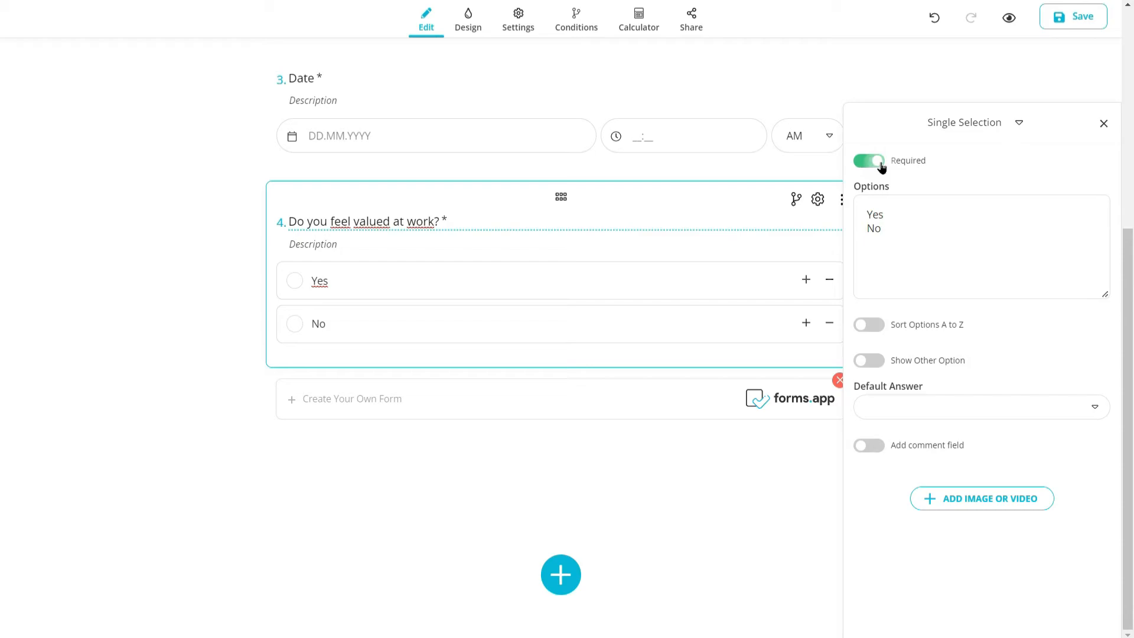
pyautogui.click(867, 325)
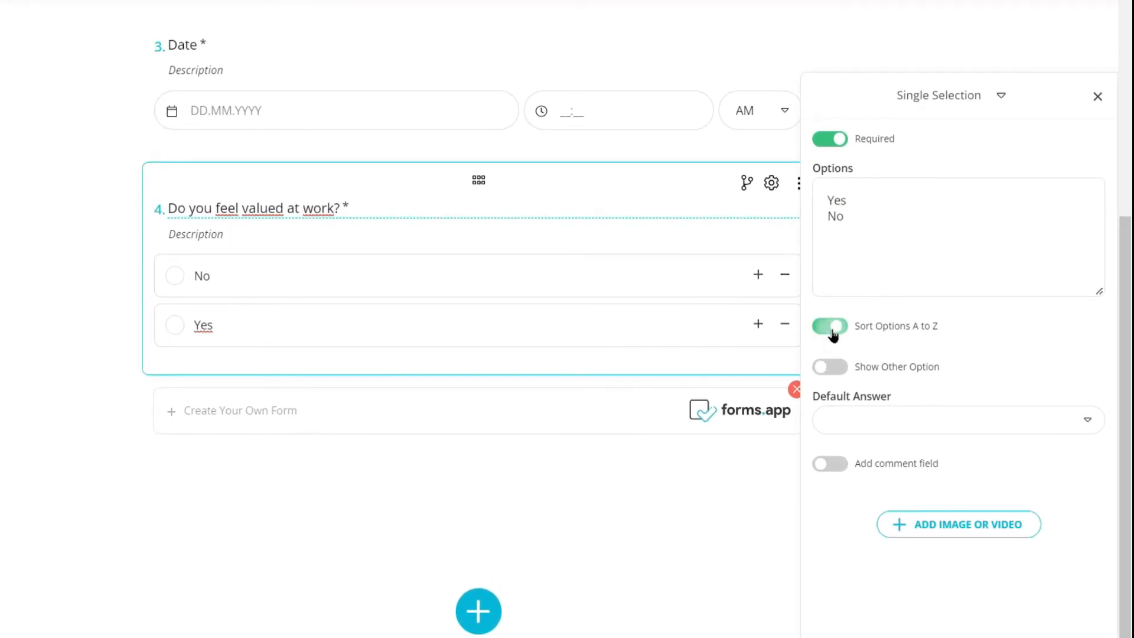
pyautogui.click(829, 325)
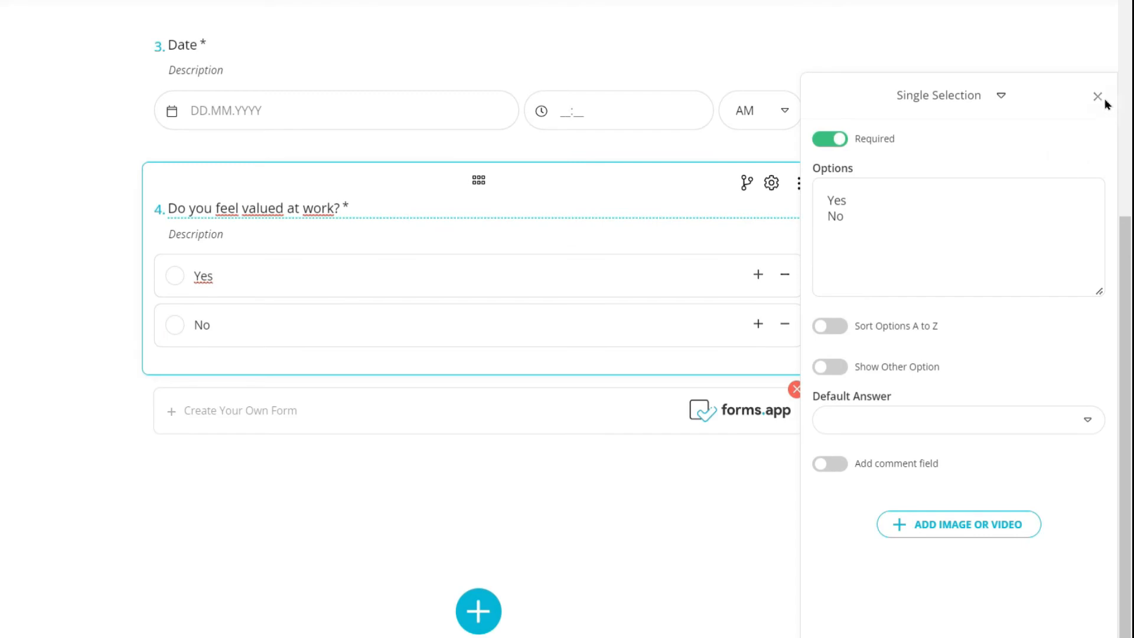
pyautogui.click(1098, 96)
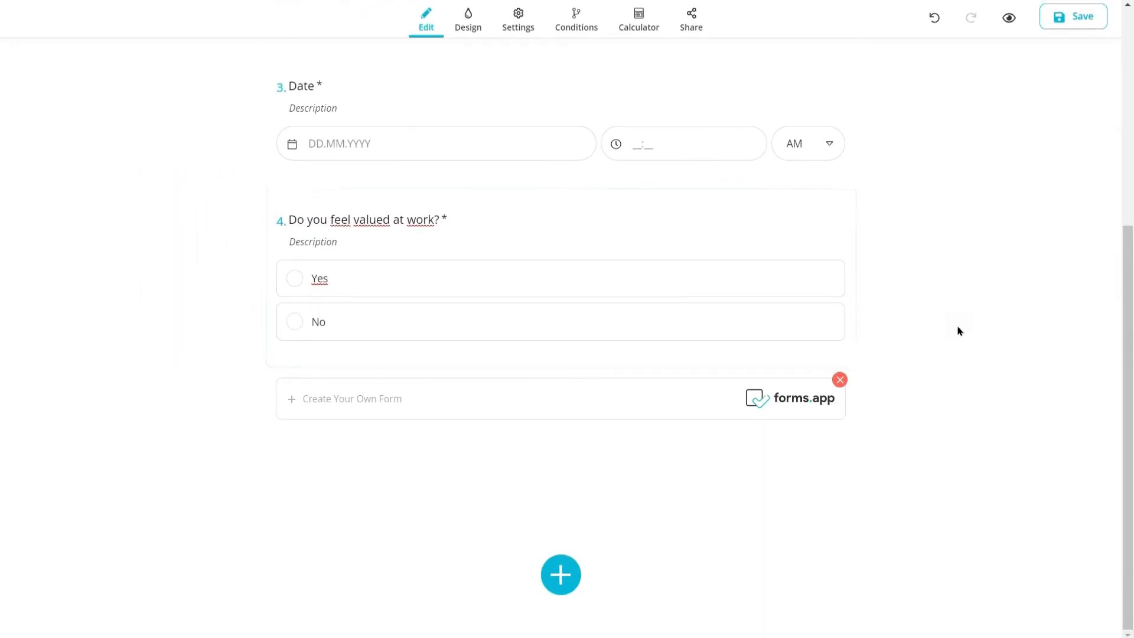